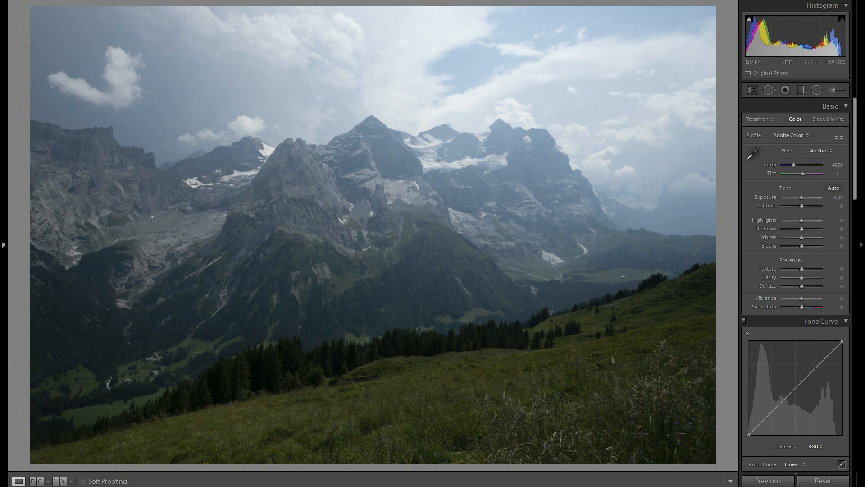
mouse_move(304, 176)
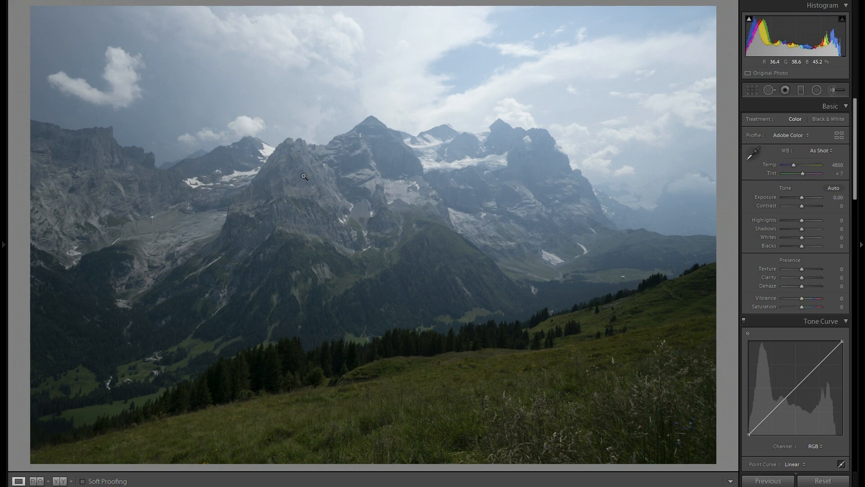
mouse_move(300, 215)
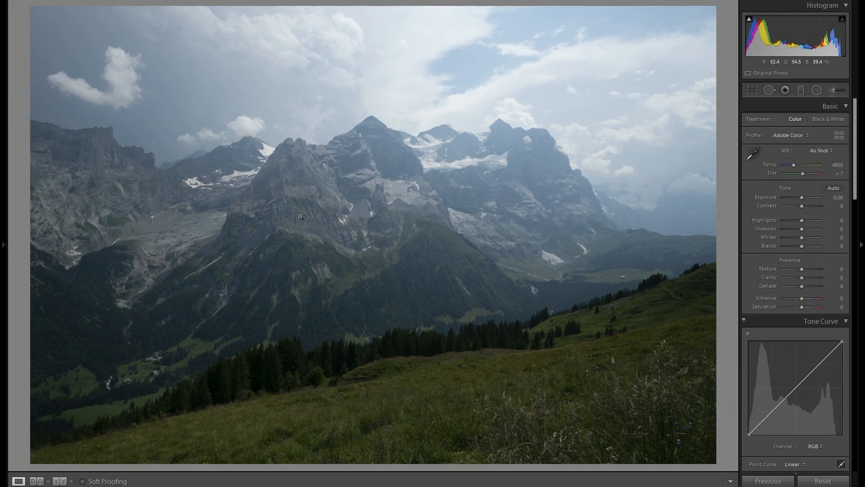
mouse_move(296, 158)
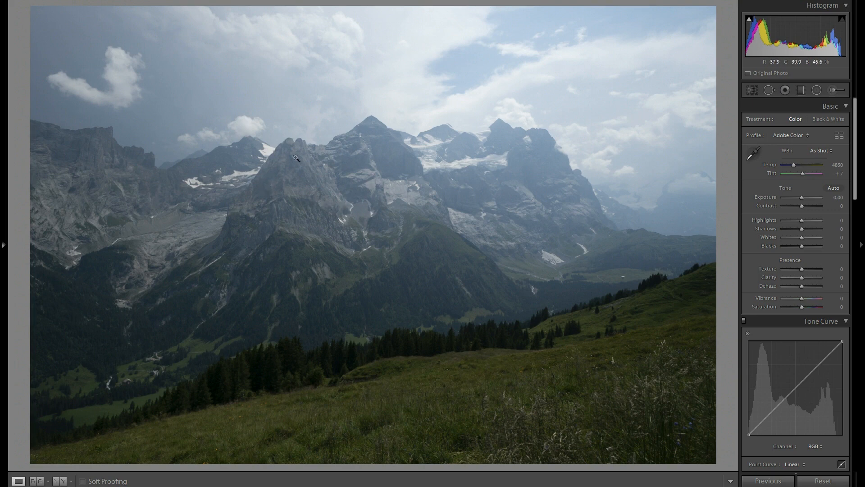
mouse_move(380, 181)
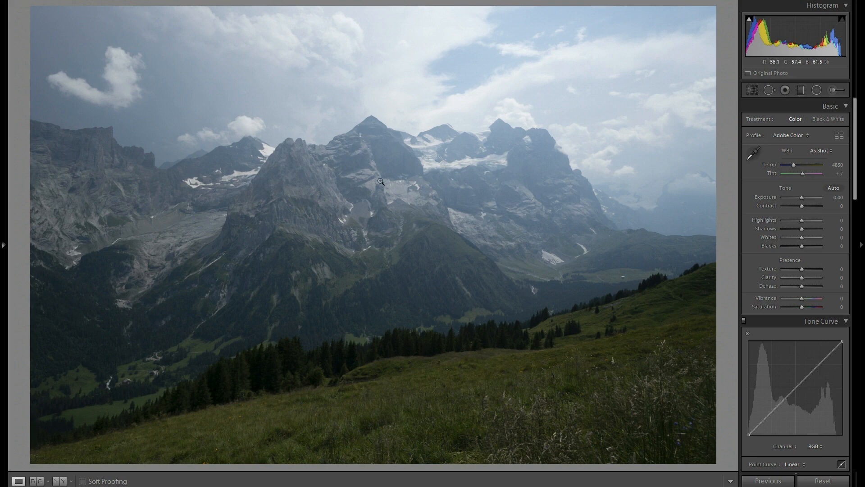
mouse_move(343, 176)
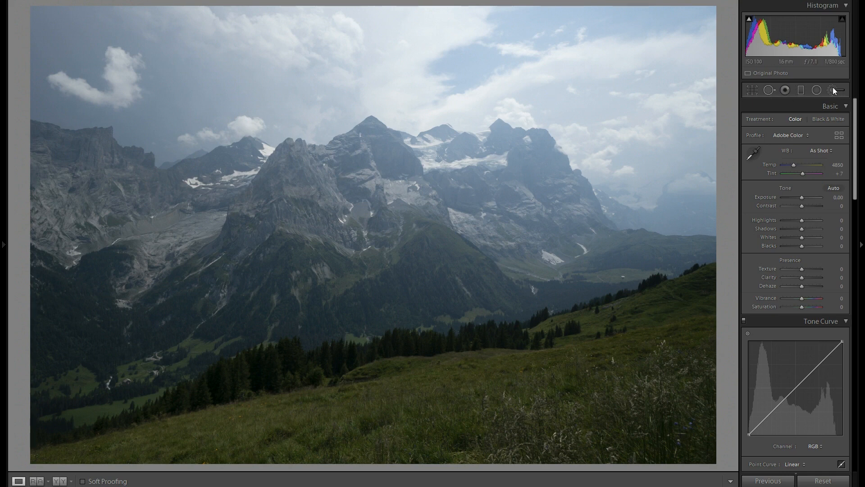
- Start an Adjustment Brush with the red mask overlay shown and paint around the left-centre peak
click(831, 90)
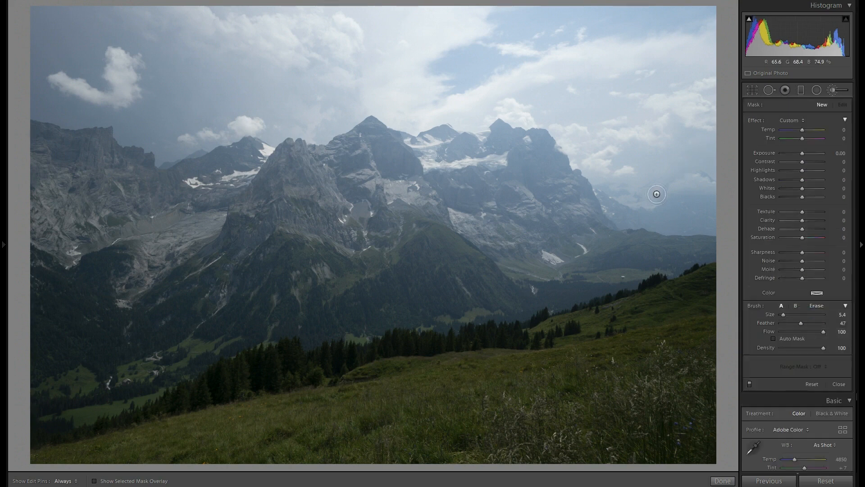
mouse_move(340, 224)
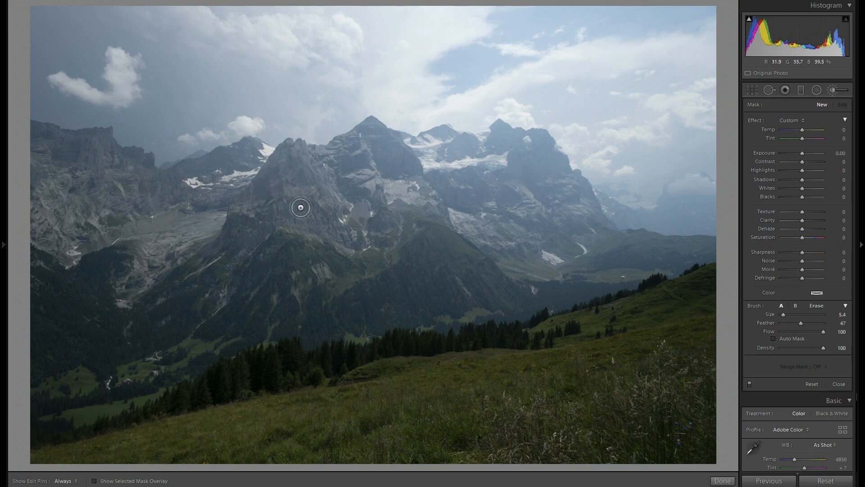
mouse_move(296, 239)
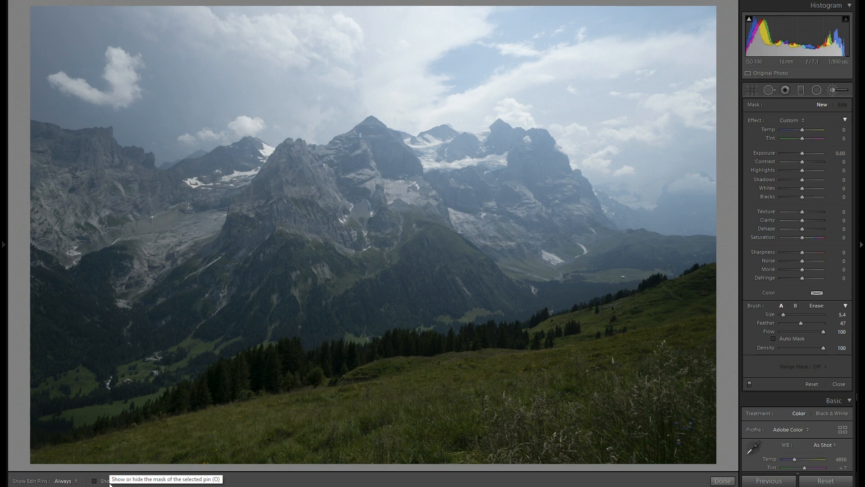
click(95, 481)
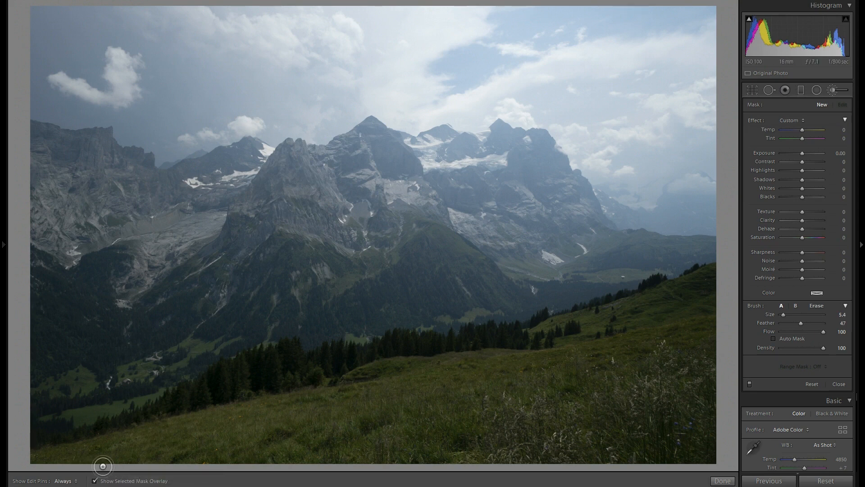
mouse_move(275, 169)
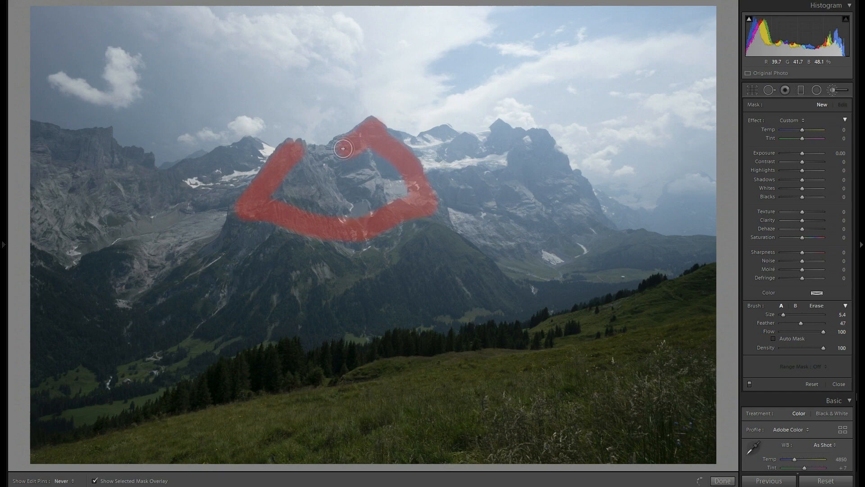
drag(343, 148, 299, 147)
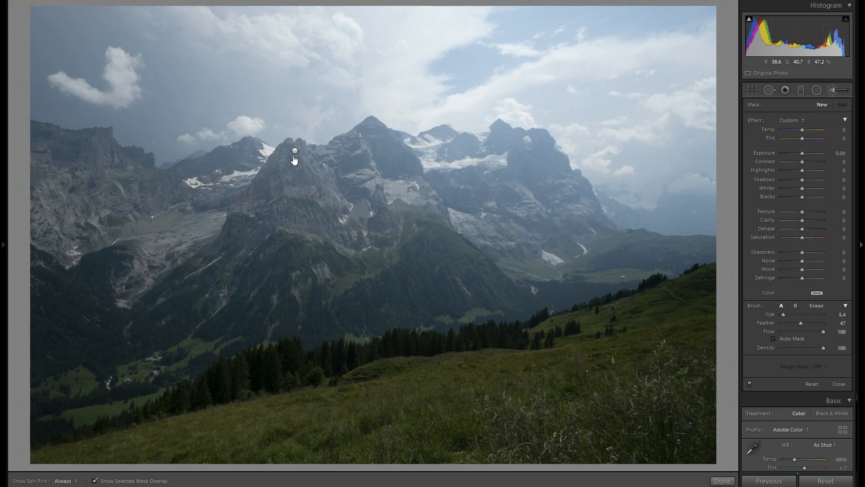
mouse_move(391, 169)
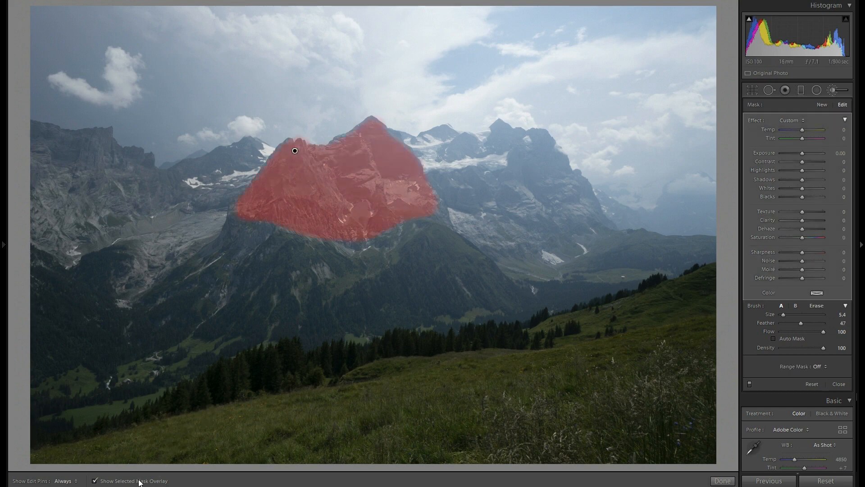
- Hide the mask overlay to see the peak darkened at Exposure -0.52
click(95, 481)
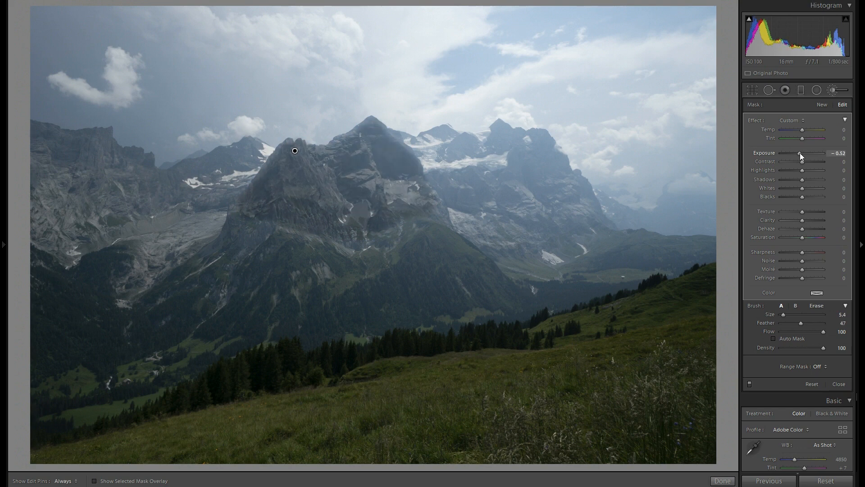
mouse_move(587, 194)
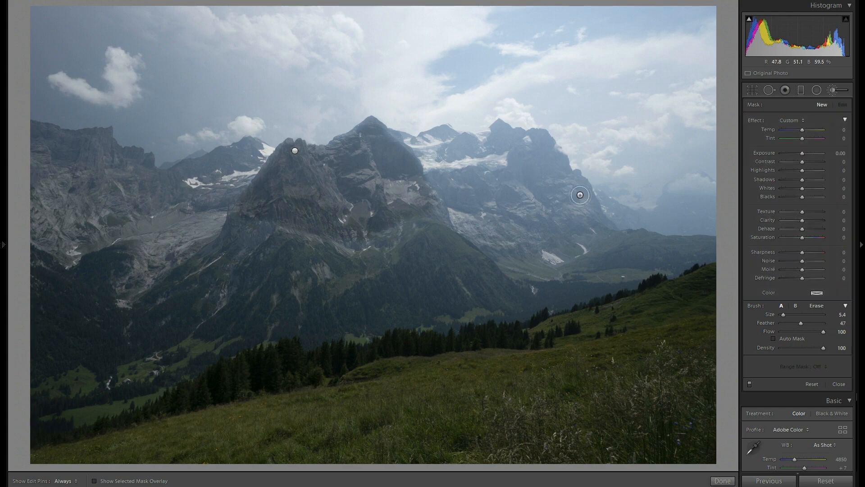
mouse_move(347, 171)
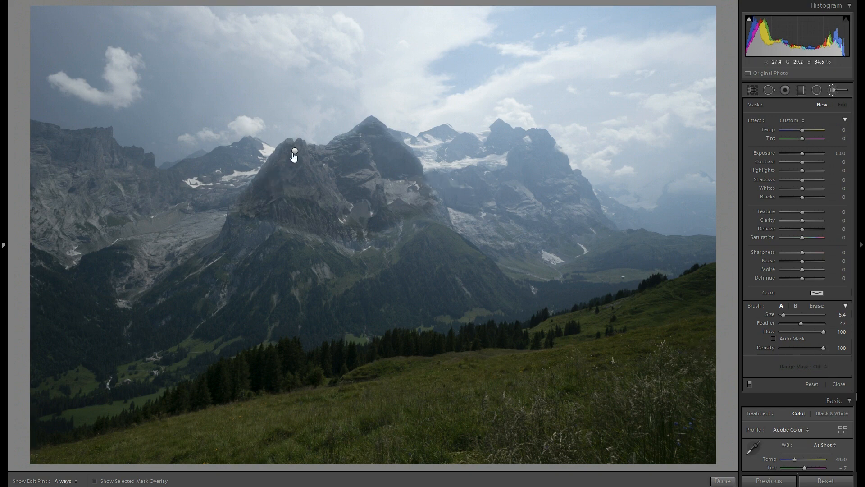
- Reselect the peak's brush, set Range Mask to Luminance and show the grayscale luminance preview
click(822, 366)
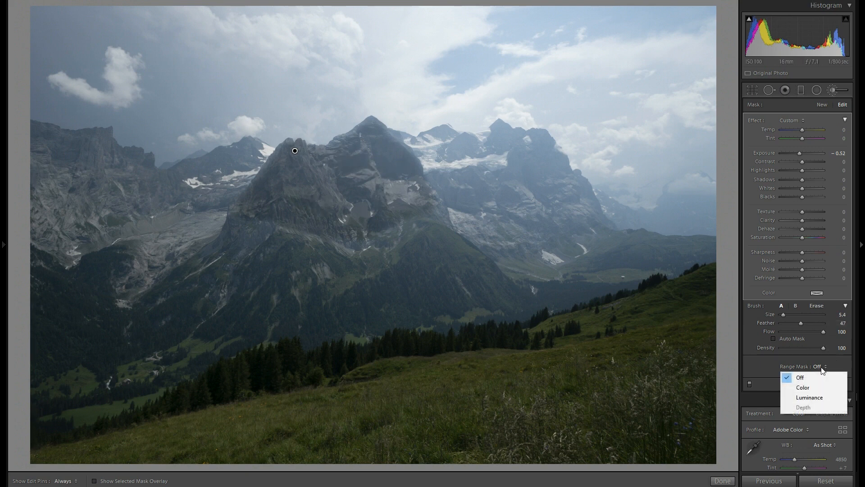
click(809, 397)
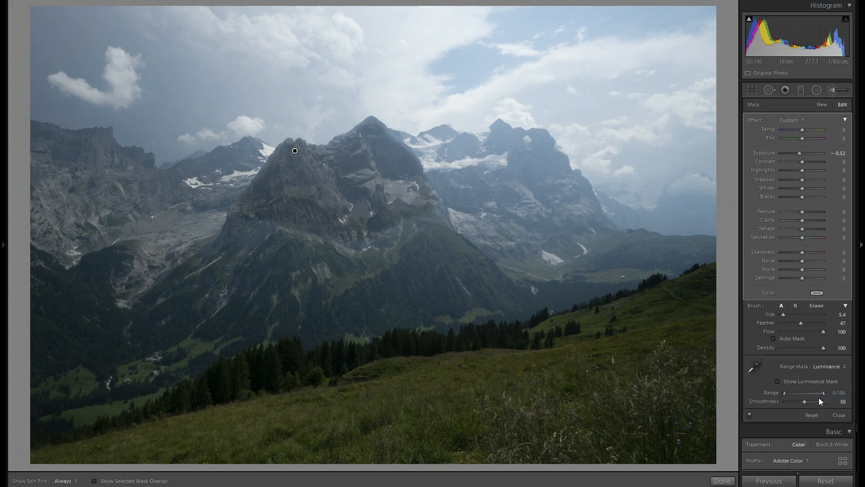
mouse_move(778, 381)
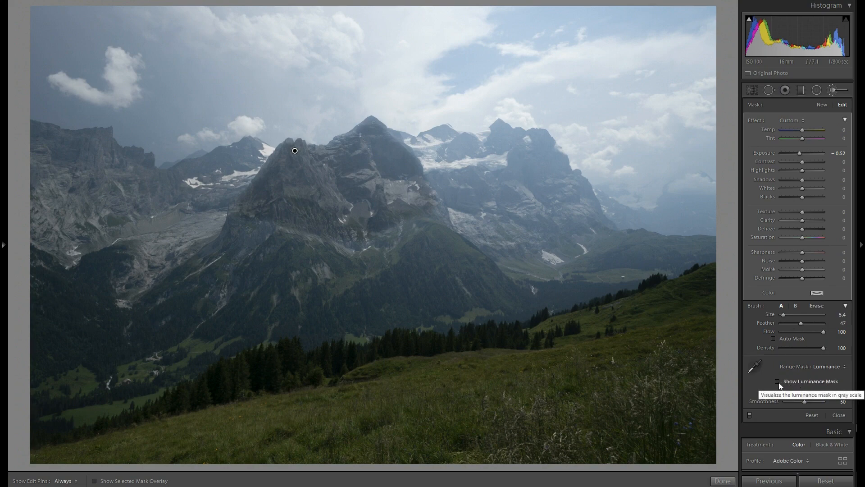
click(778, 380)
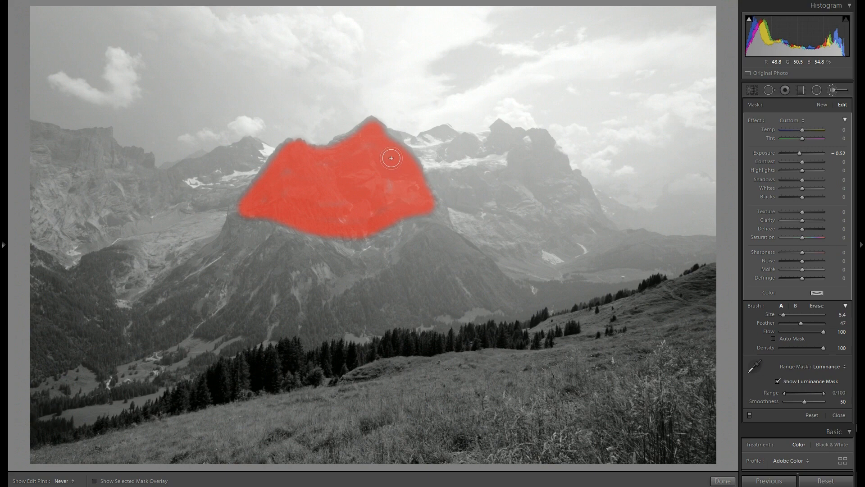
mouse_move(286, 161)
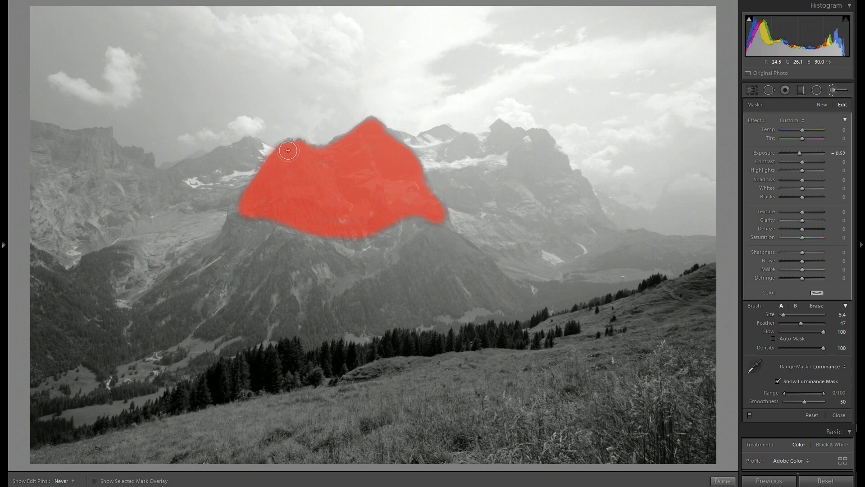
mouse_move(326, 215)
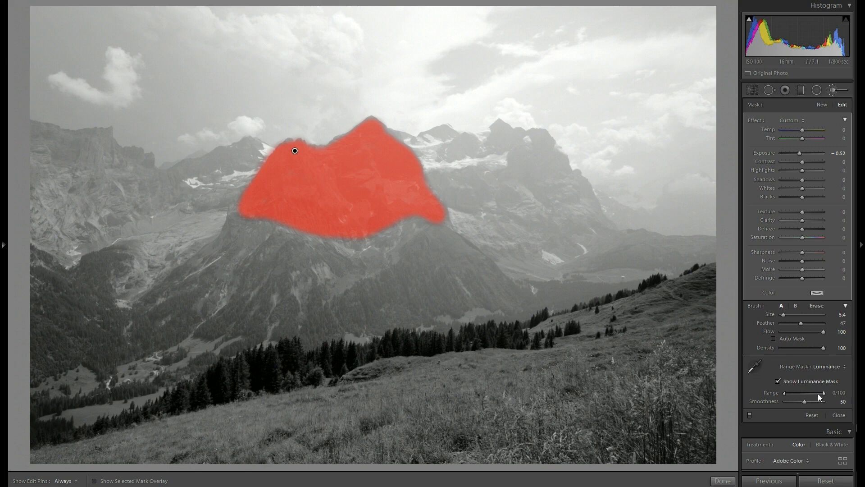
mouse_move(822, 397)
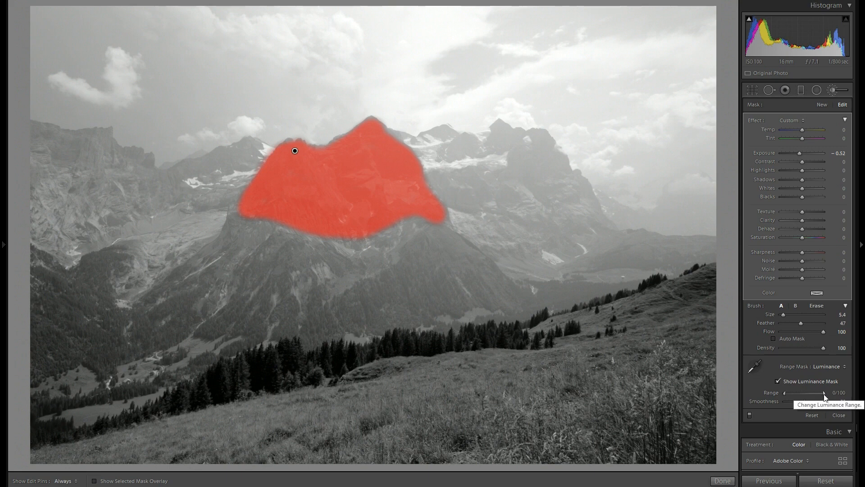
mouse_move(825, 396)
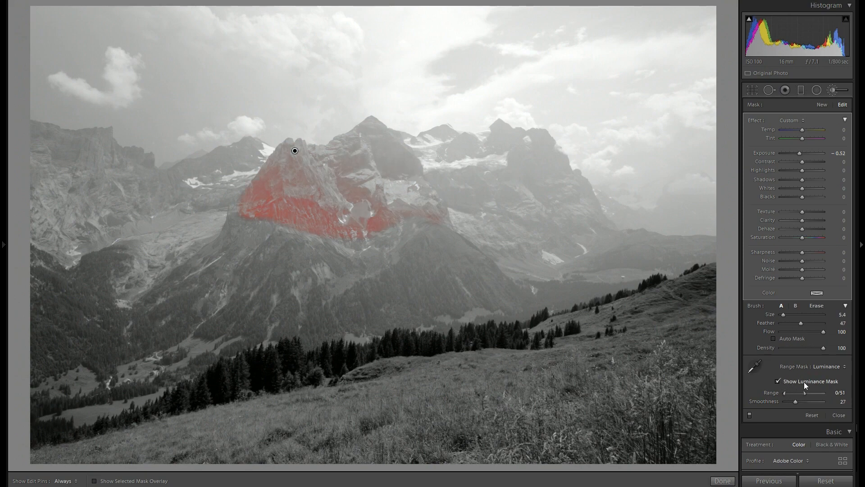
- Hide the luminance mask preview with the range at 0/48 and smoothness 27
click(778, 380)
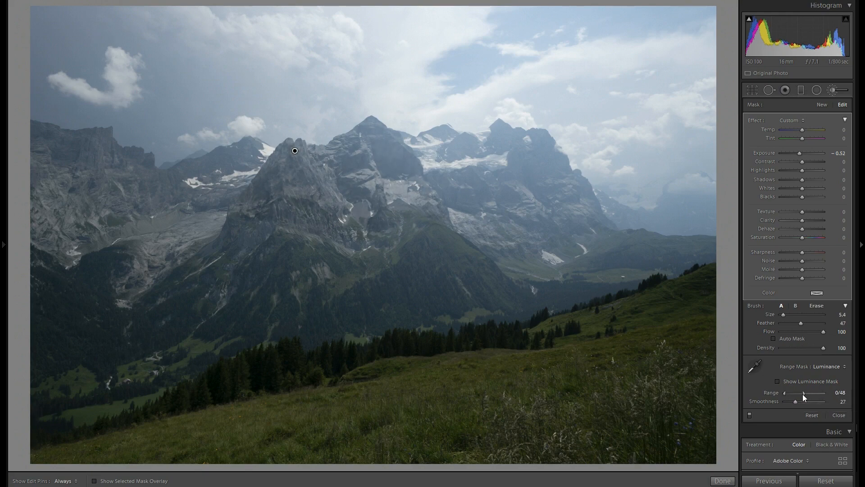
mouse_move(807, 397)
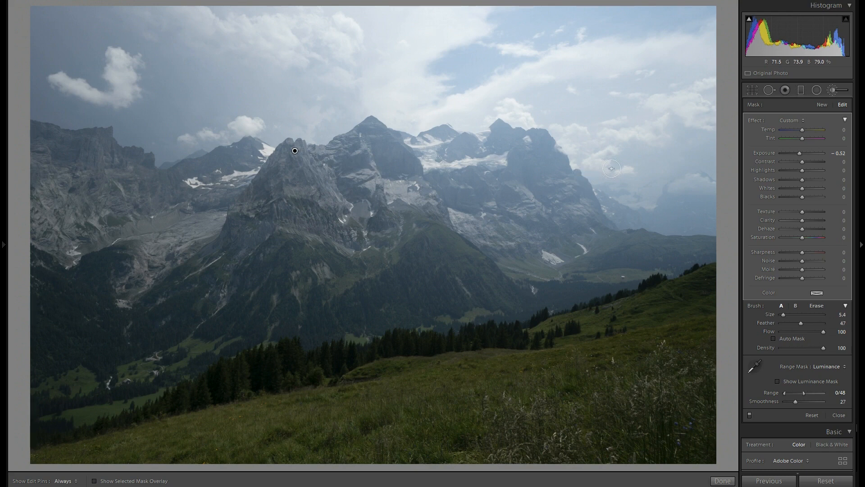
mouse_move(790, 154)
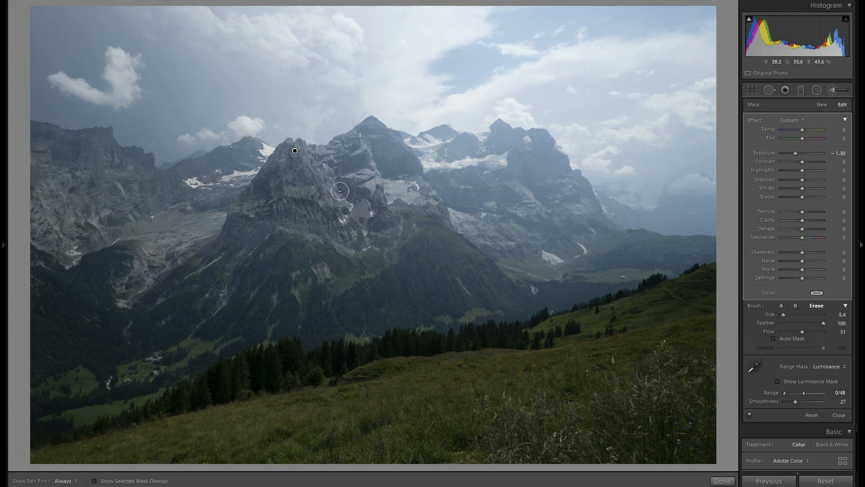
mouse_move(750, 415)
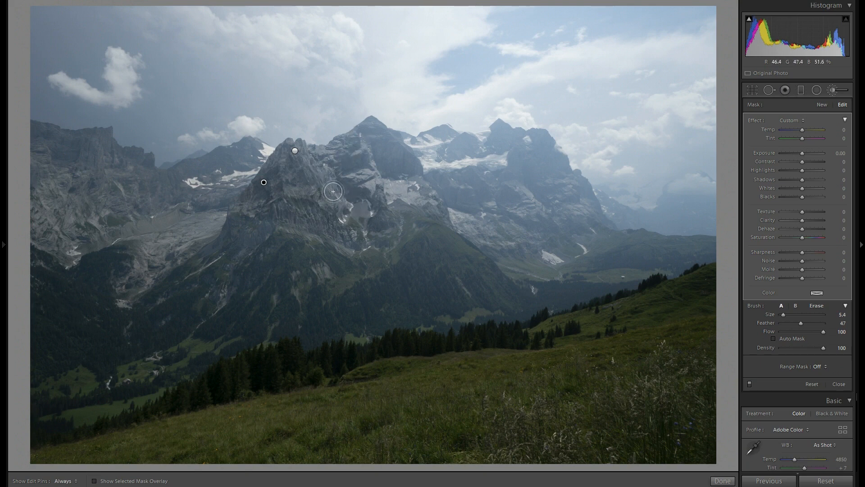
mouse_move(369, 154)
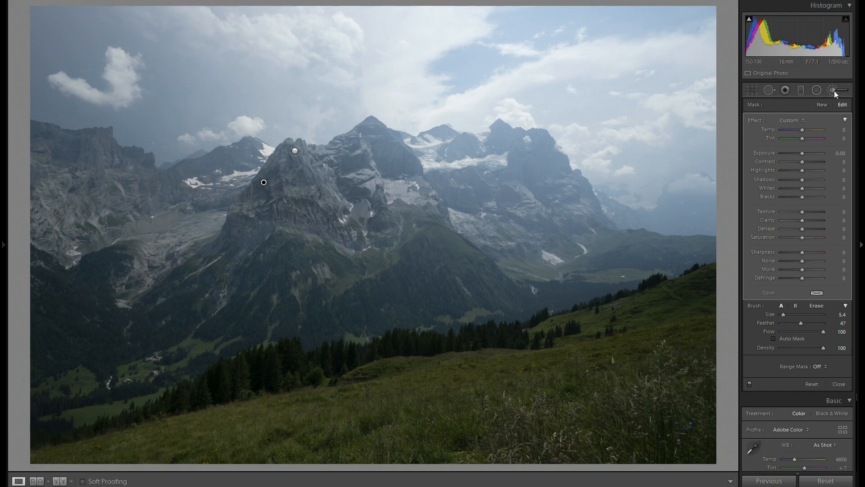
- Paint the second brush mask over the left and central peaks and show the edit pins again
click(281, 170)
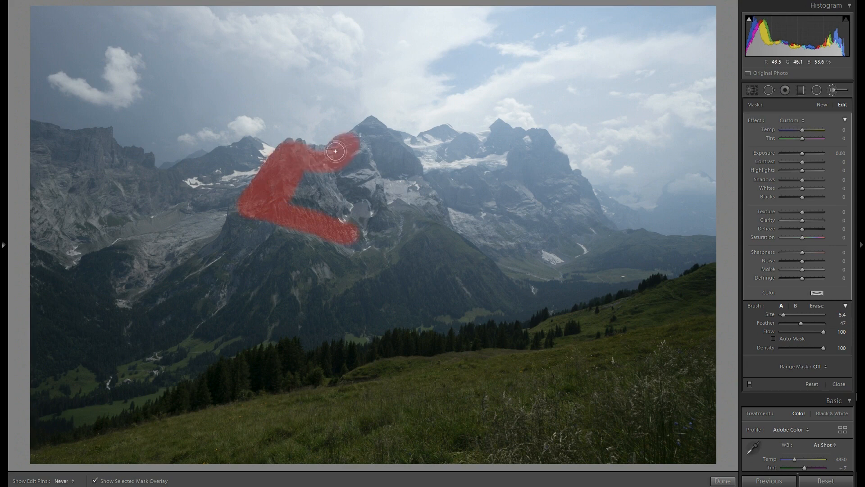
drag(335, 152, 368, 163)
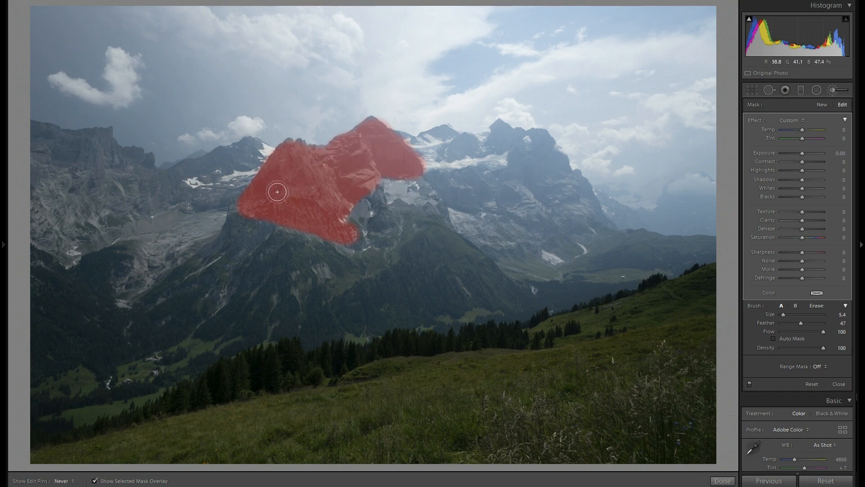
click(62, 481)
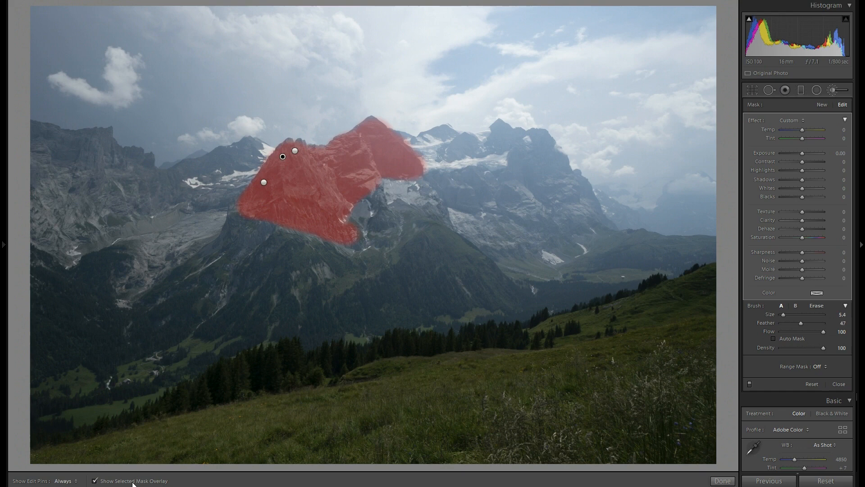
- Hide the overlay, limit the +0.87 brightening with a Luminance range mask and preview it in grayscale
click(94, 480)
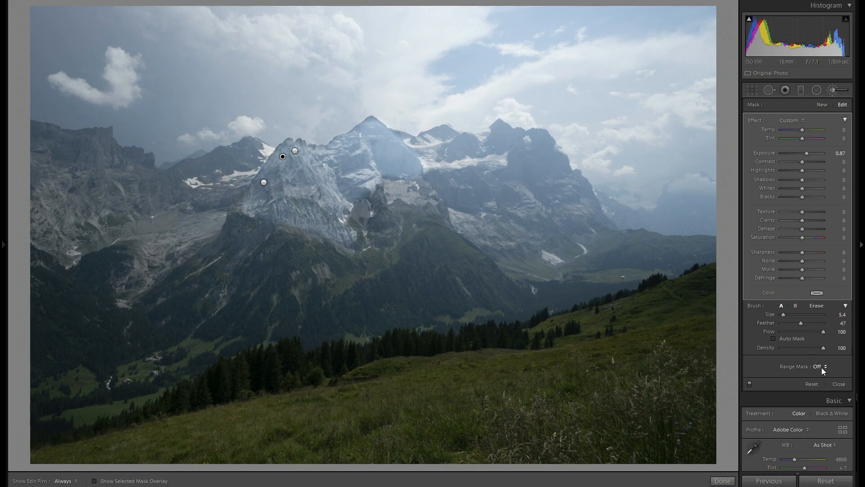
click(825, 366)
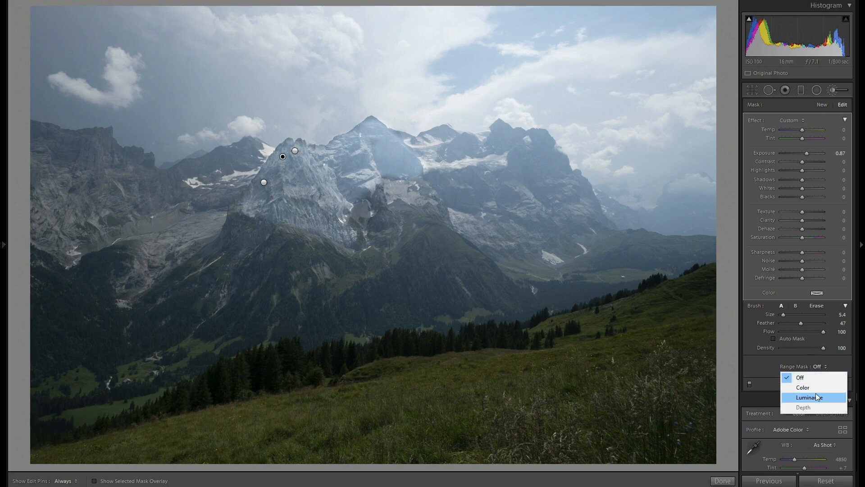
click(809, 397)
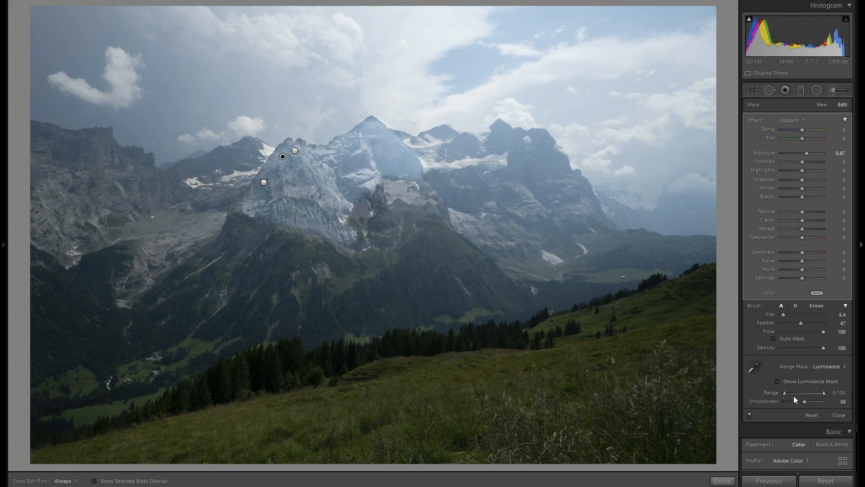
mouse_move(786, 393)
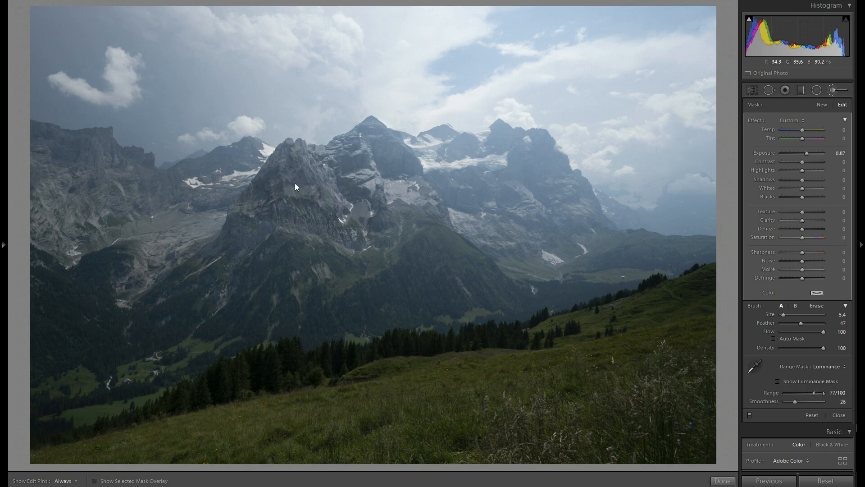
click(777, 381)
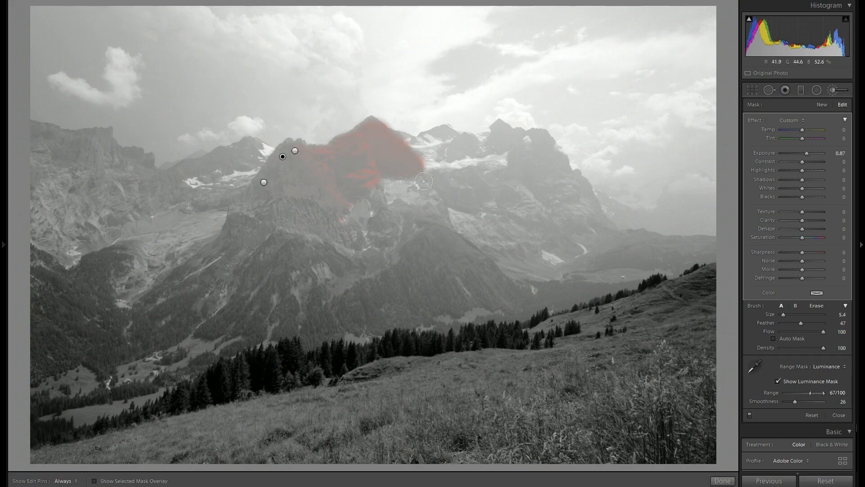
- Hide the luminance preview and erase the brightening from the central summit
click(778, 380)
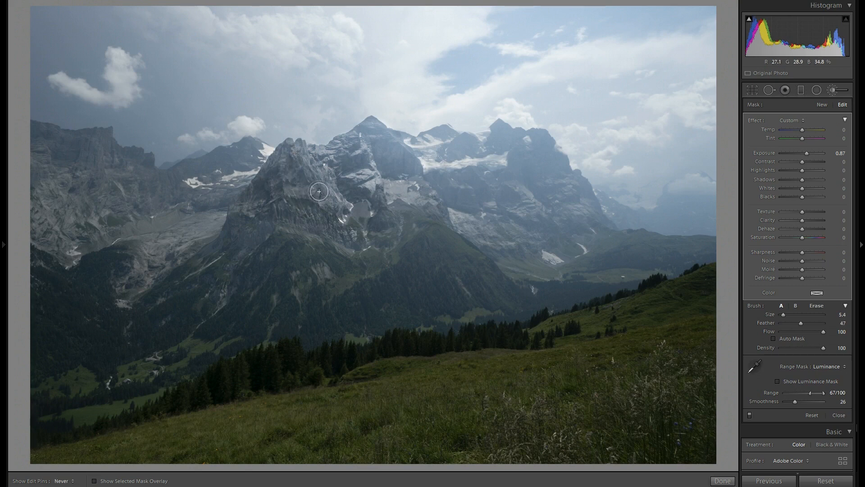
mouse_move(326, 200)
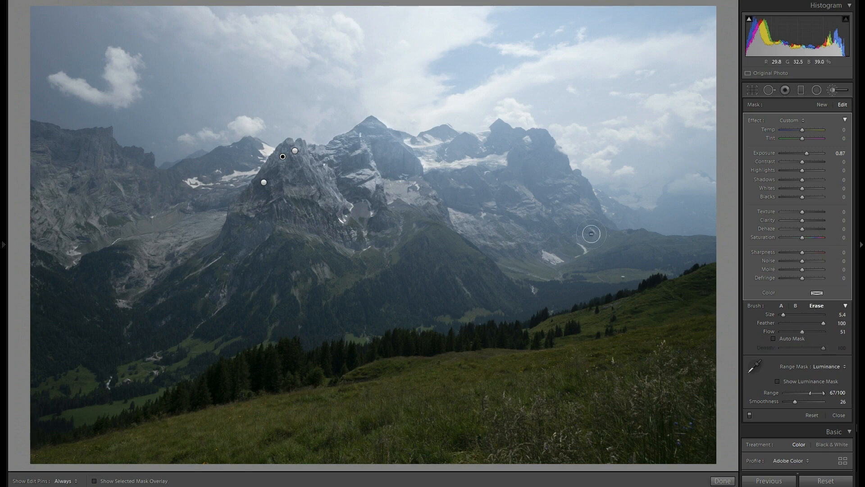
mouse_move(796, 404)
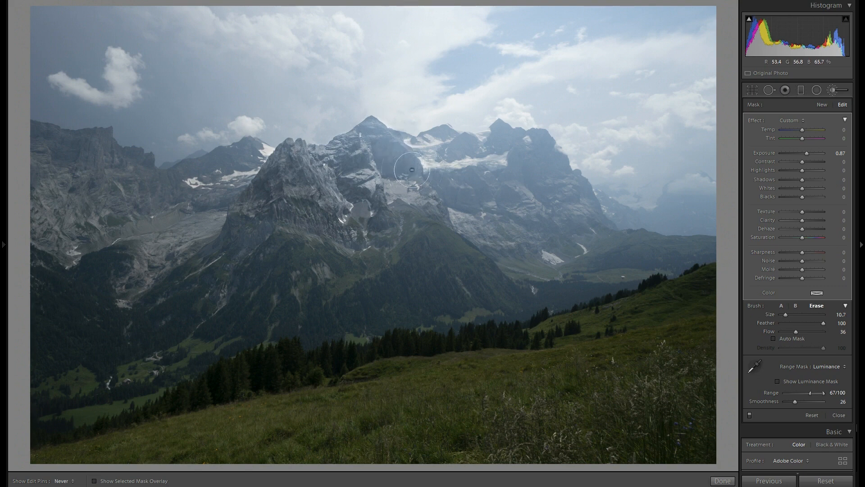
mouse_move(381, 143)
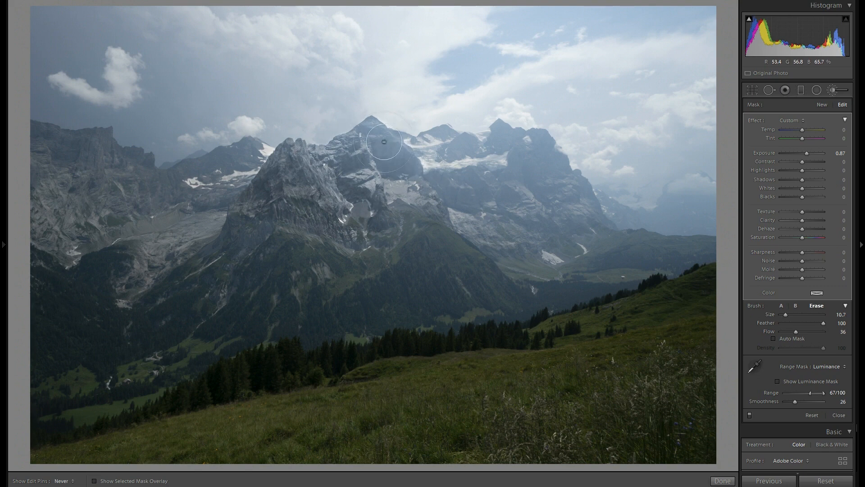
click(65, 480)
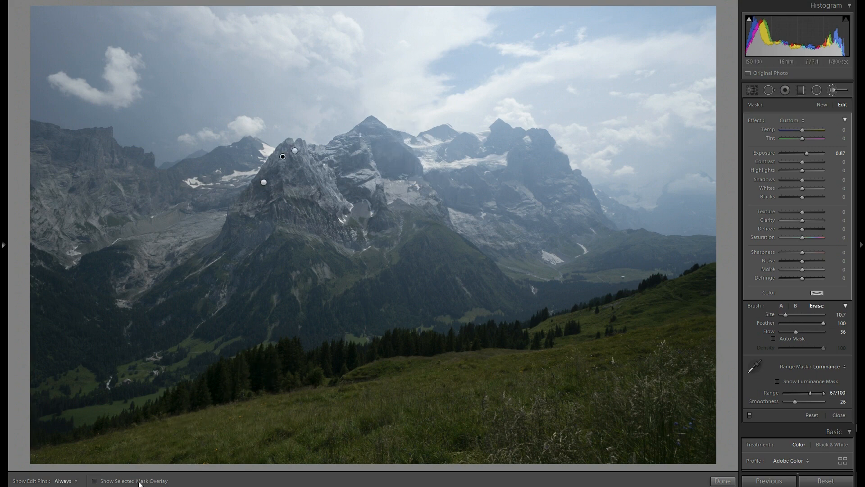
click(95, 480)
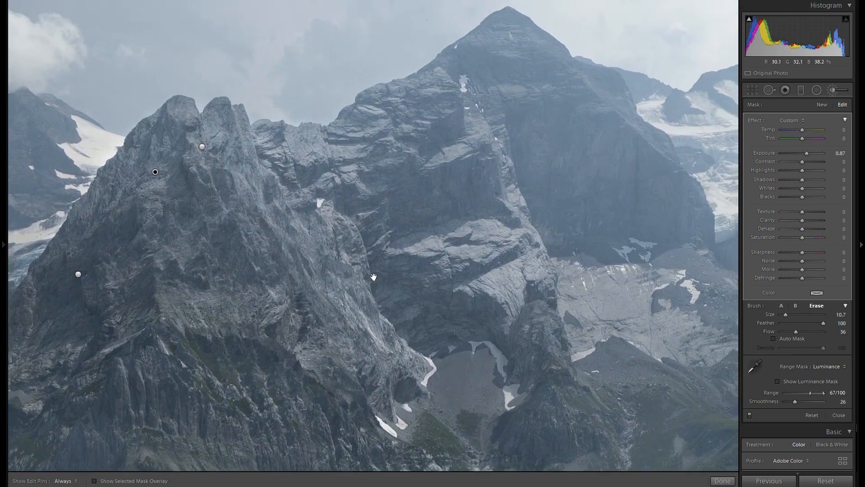
mouse_move(533, 230)
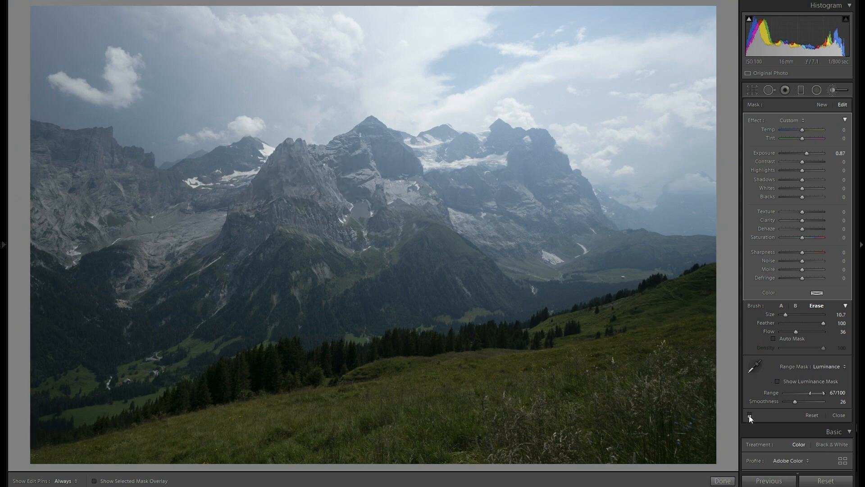
click(371, 213)
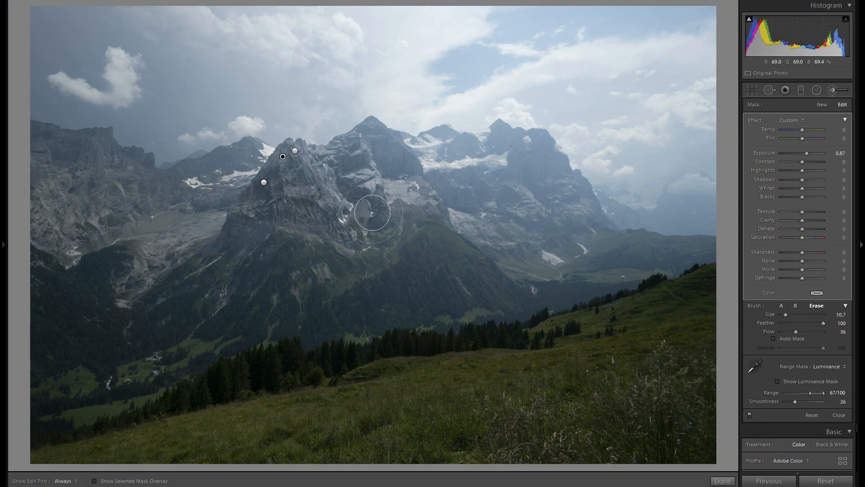